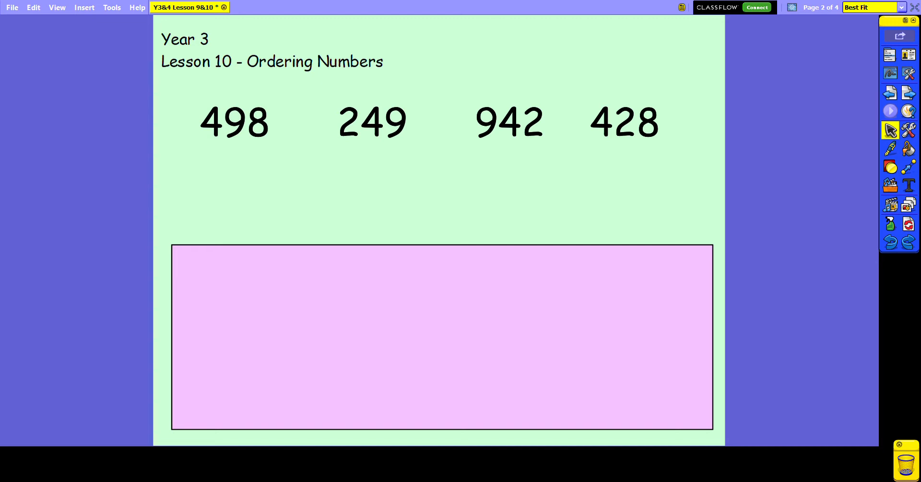
Switch to the Pen tool to handwrite rank 1 above 942 and rank 4 above 249.
click(889, 148)
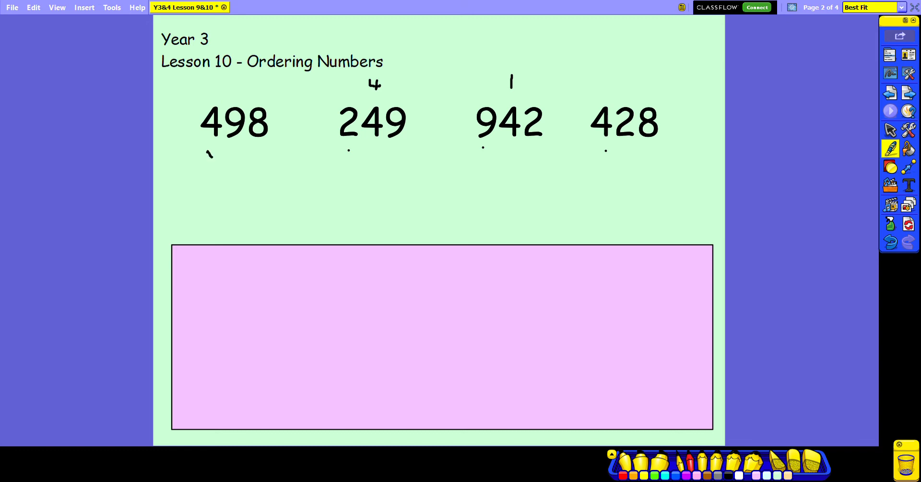
Draw a curved arrow under 498, then write rank 2 above 498 and rank 3 above 428.
drag(209, 157, 229, 147)
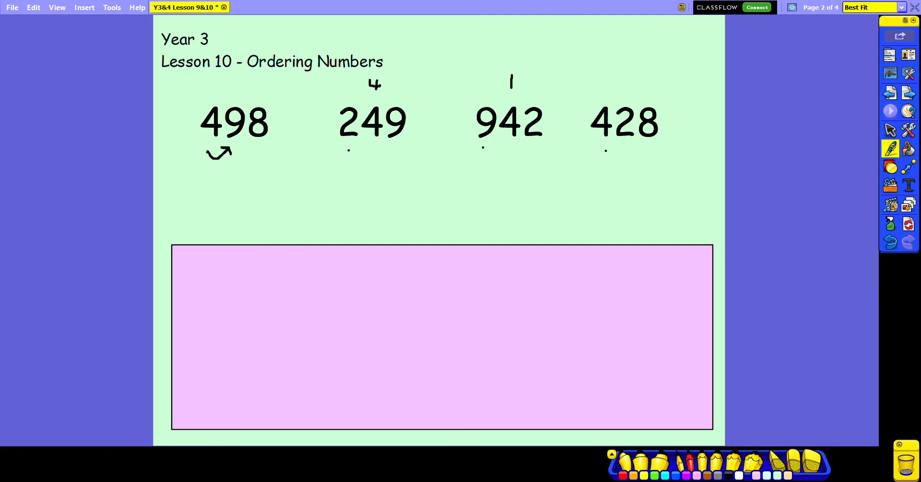
drag(602, 151, 623, 144)
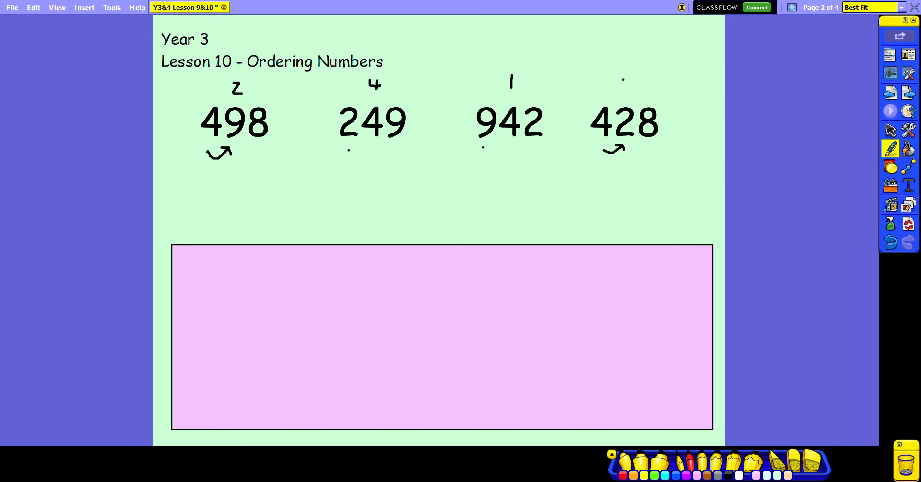
text(3)
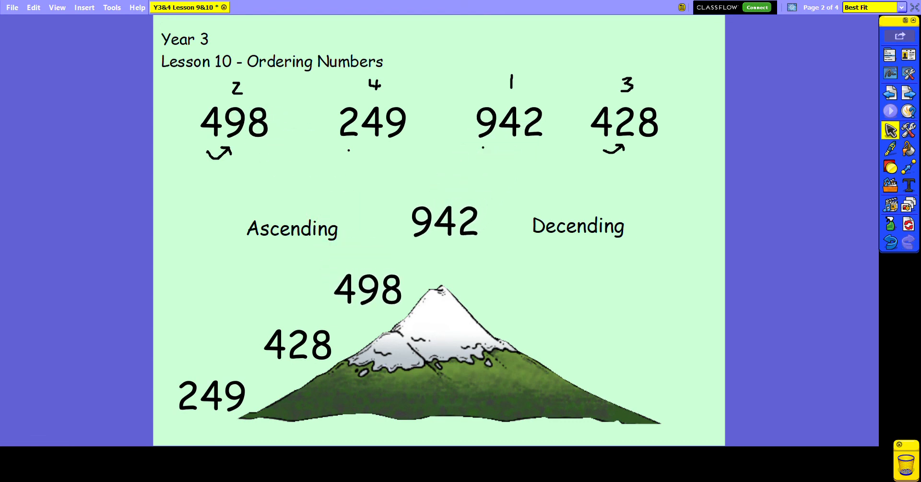
Drag 942 to the peak, then 498 and 249 down the right slope in descending order.
drag(443, 221, 432, 240)
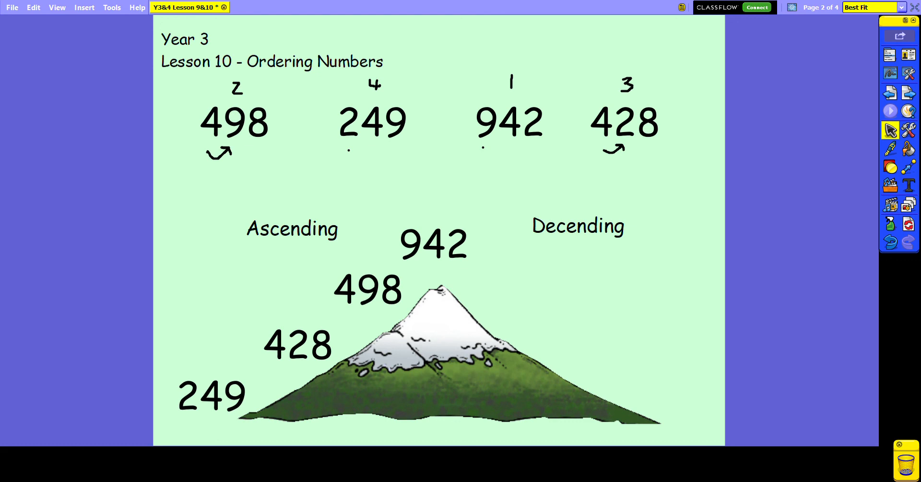
drag(367, 288, 496, 291)
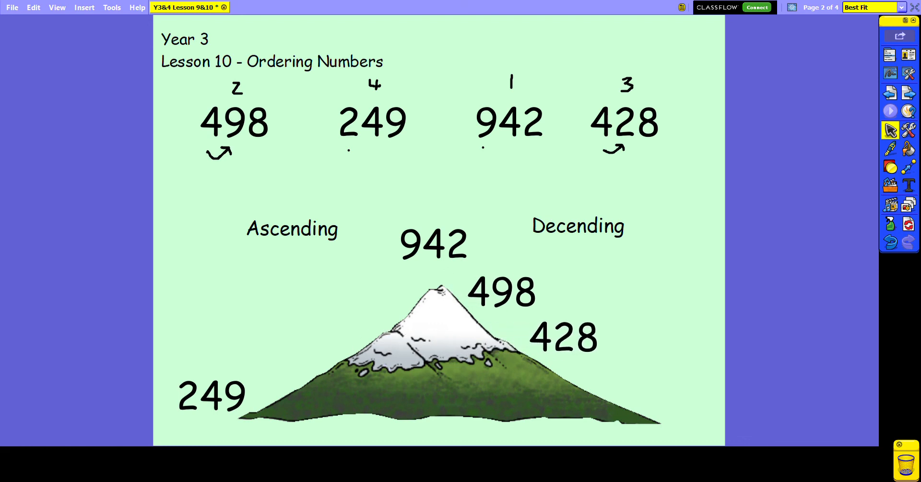
drag(210, 393, 667, 391)
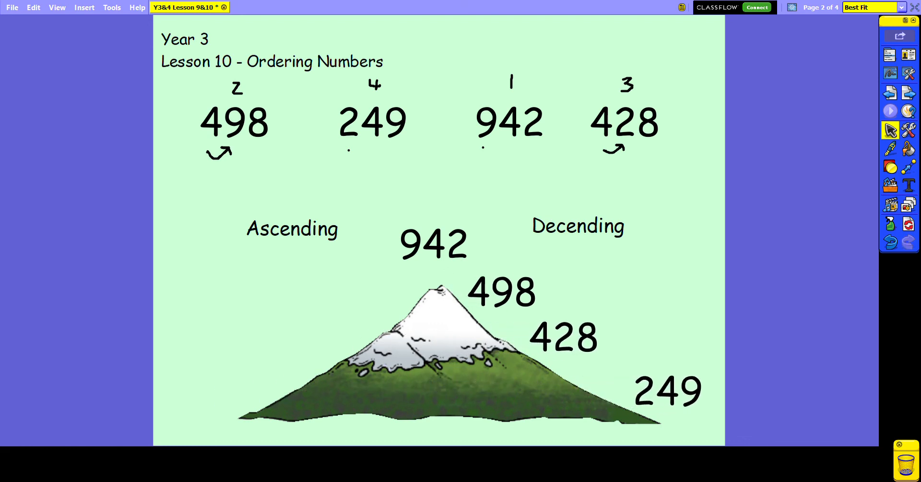